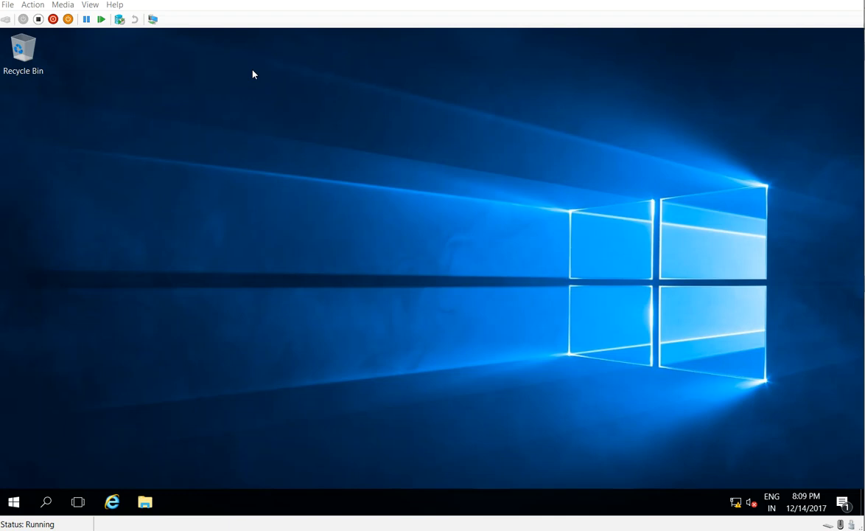
# Step: Launch Server Manager from Start and open the DHCP console from its Tools menu
pyautogui.click(14, 502)
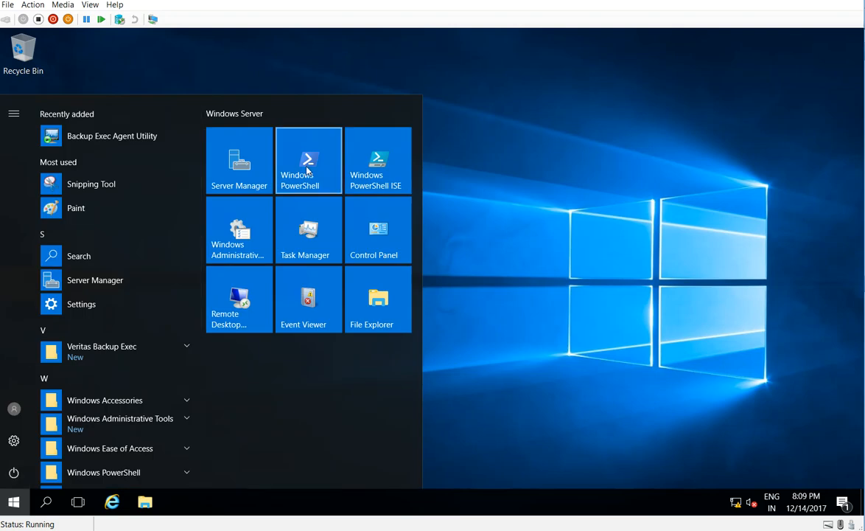
pyautogui.click(239, 160)
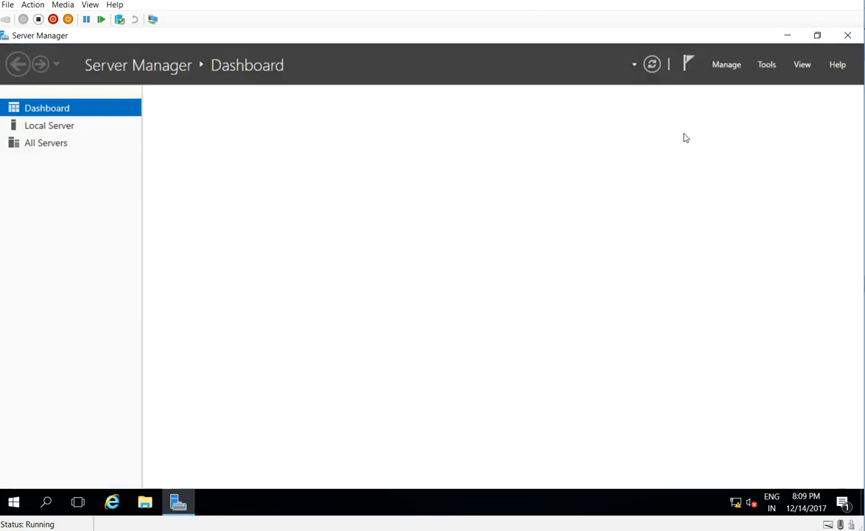
pyautogui.click(766, 64)
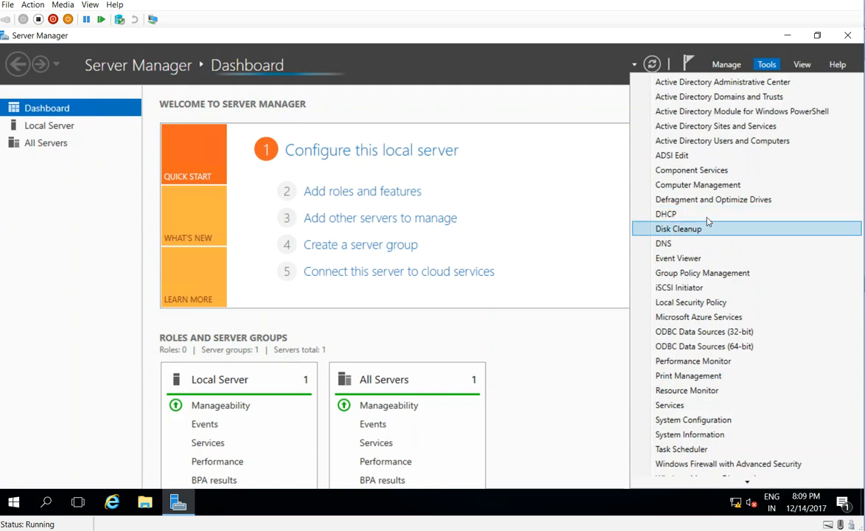
pyautogui.click(665, 214)
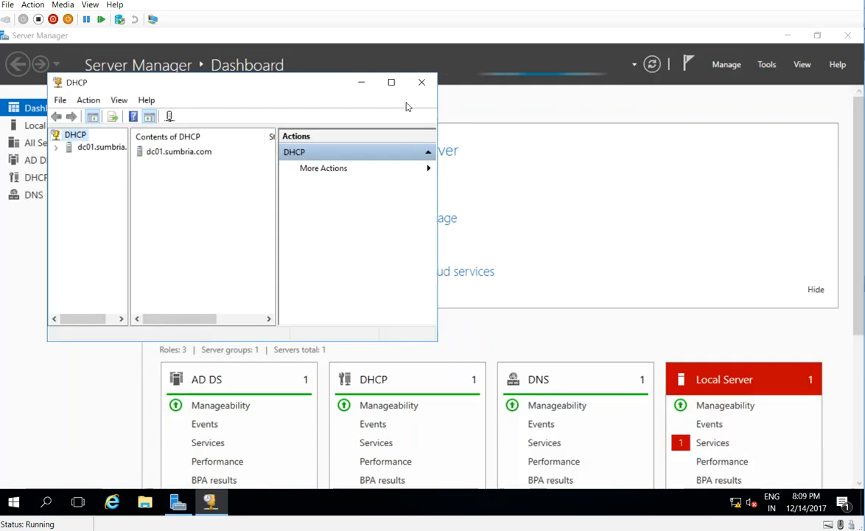
# Step: Maximize the DHCP console and choose Backup on dc01.sumbria.com to open the folder picker
pyautogui.click(392, 82)
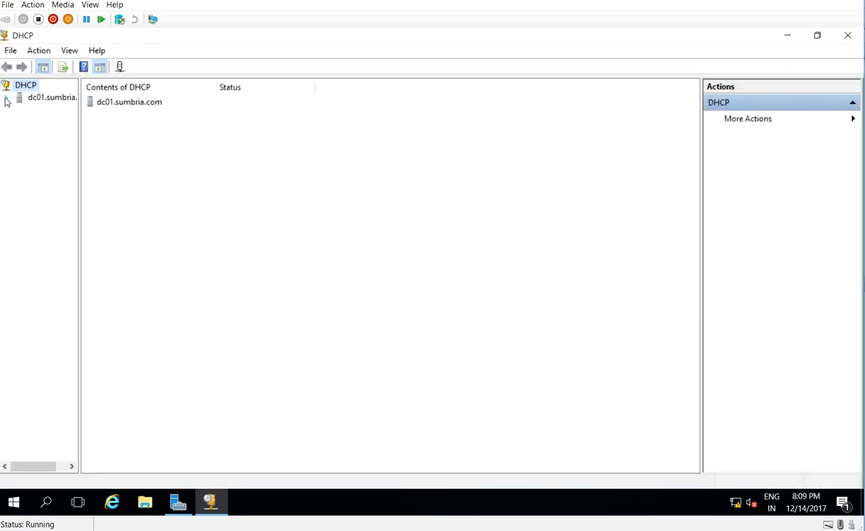
pyautogui.rightClick(51, 96)
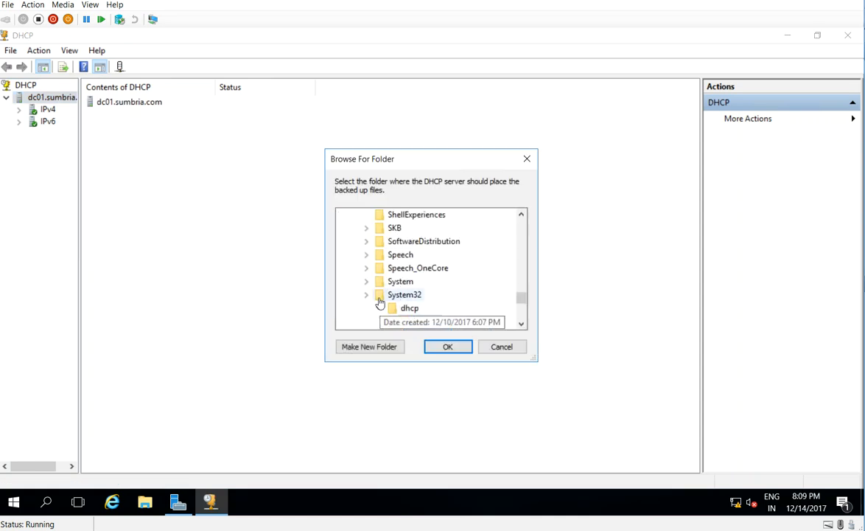
pyautogui.click(379, 308)
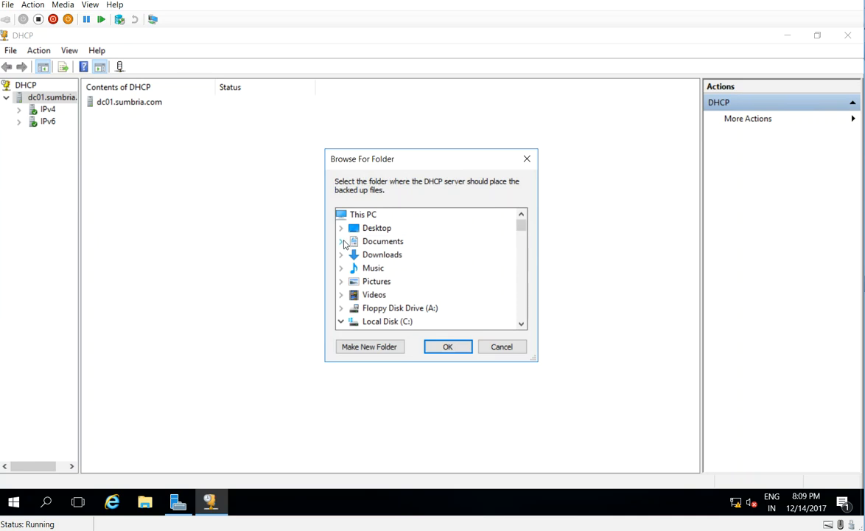
# Step: Create a 'DHCP Backup' folder on the Desktop and confirm it as the backup destination
pyautogui.click(377, 228)
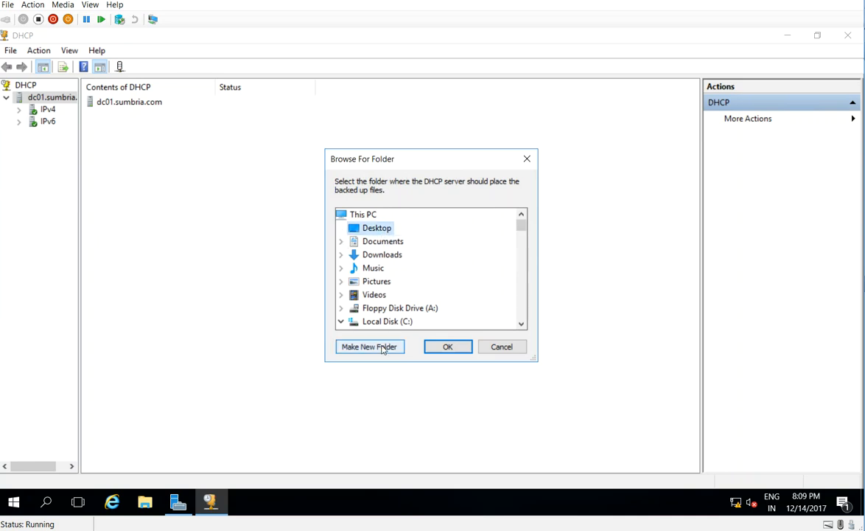
pyautogui.click(369, 347)
pyautogui.write('Backup')
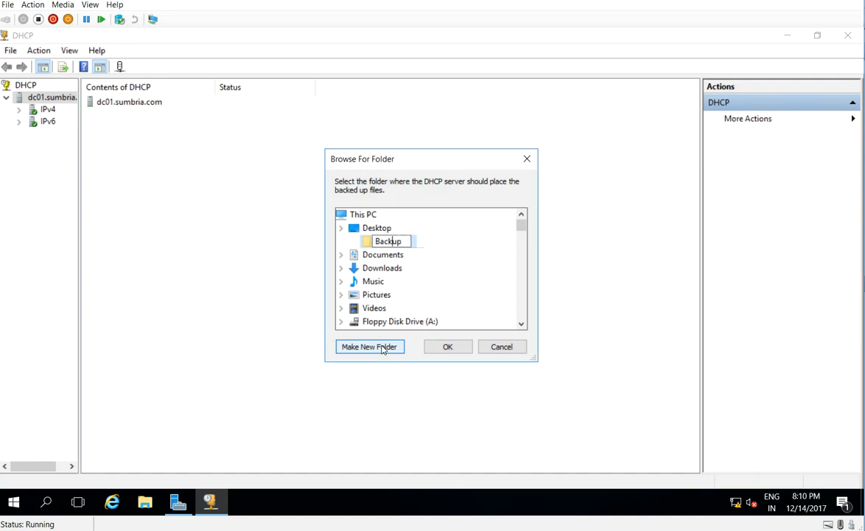
pyautogui.write('DHCP')
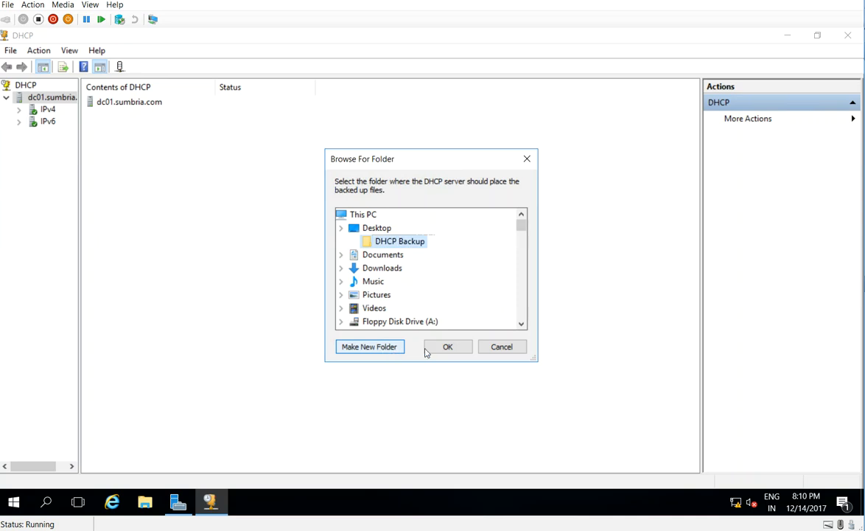
pyautogui.click(447, 346)
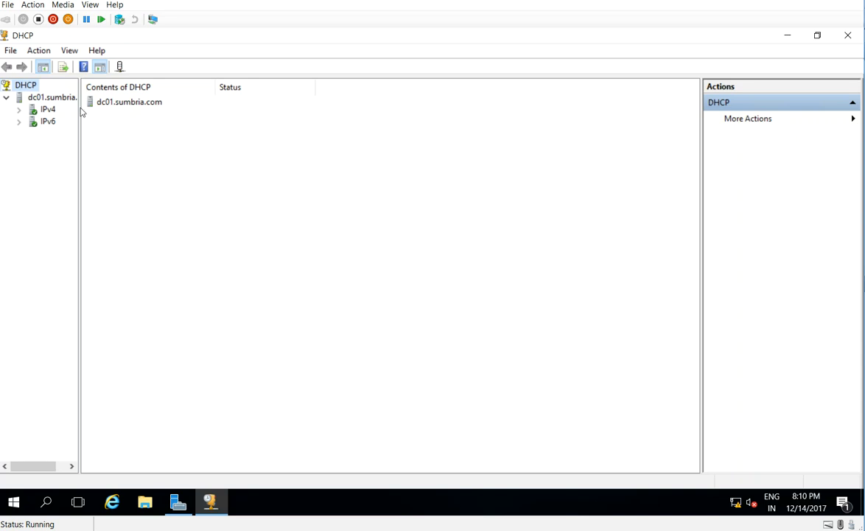
pyautogui.moveTo(708, 31)
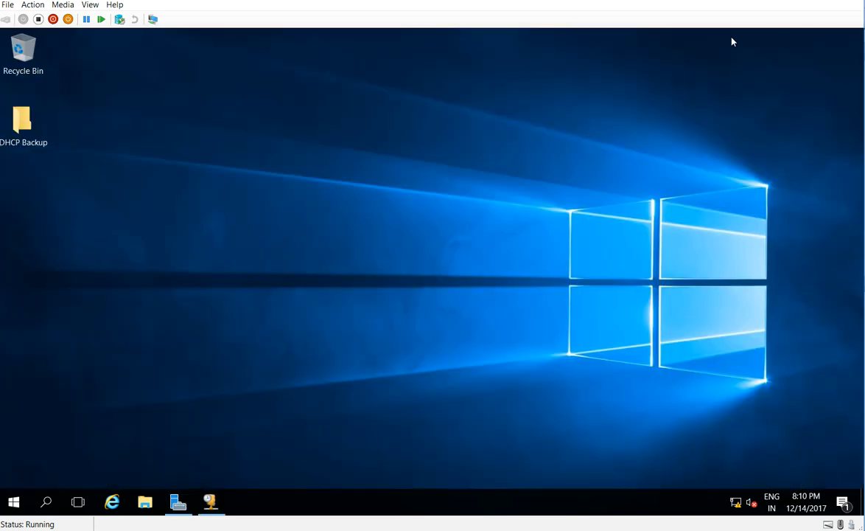
# Step: Open the Desktop 'DHCP Backup' folder to inspect the 'new' folder and DhcpCfg file
pyautogui.doubleClick(22, 121)
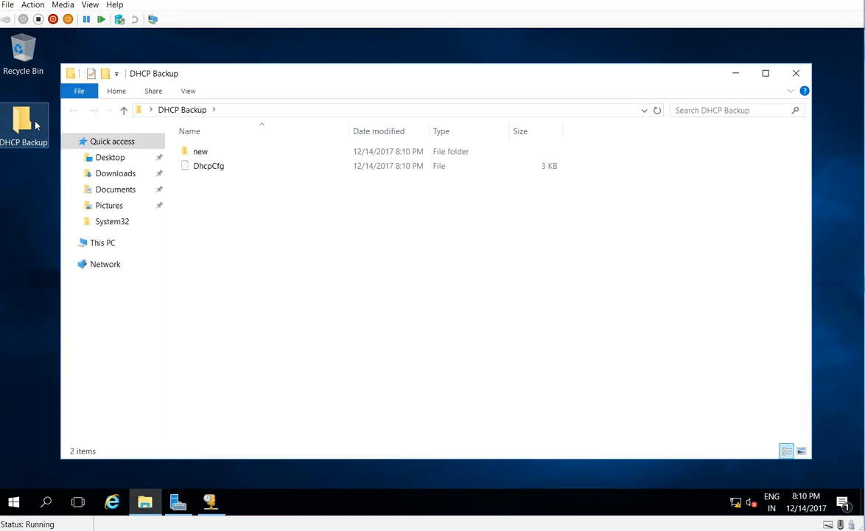
pyautogui.click(209, 165)
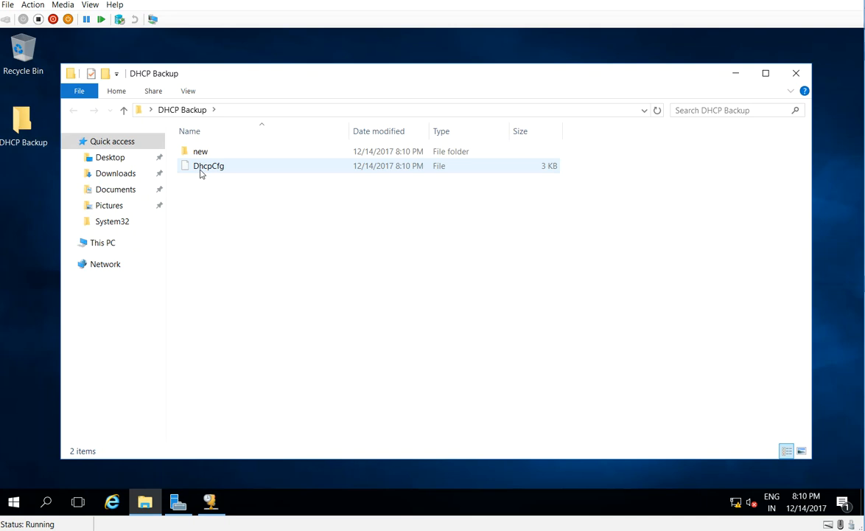
pyautogui.doubleClick(200, 151)
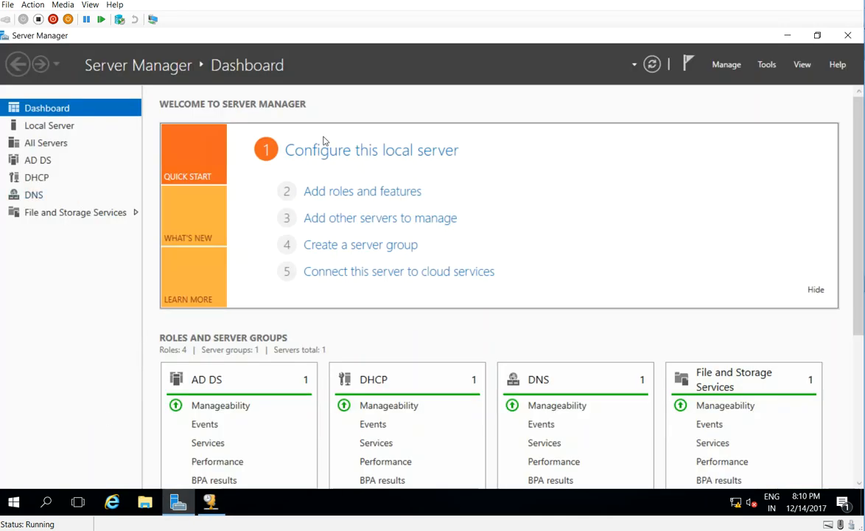
# Step: Relaunch DHCP from Server Manager Tools and open dc01.sumbria.com's actions to choose Restore
pyautogui.click(766, 64)
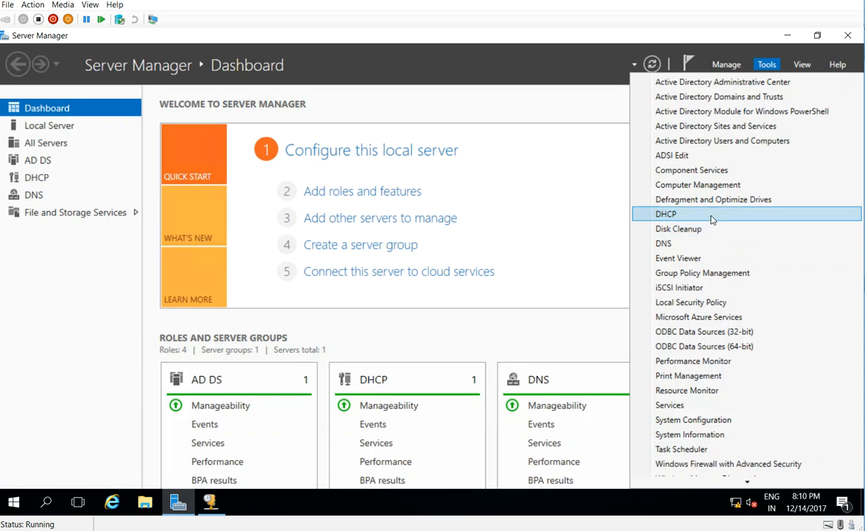
pyautogui.click(666, 213)
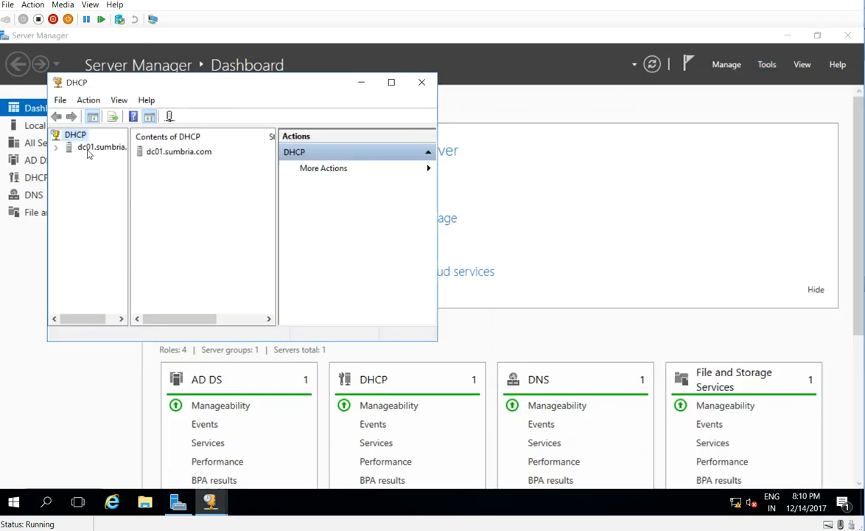
pyautogui.rightClick(101, 146)
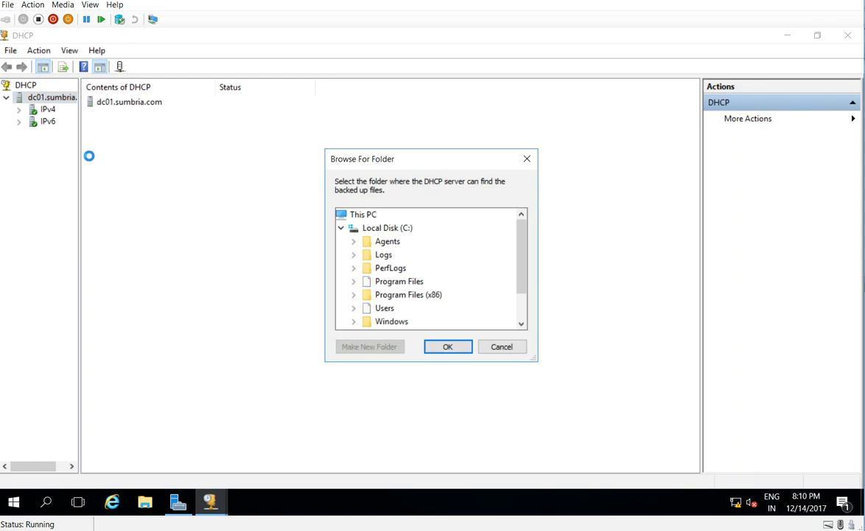
# Step: Select the Desktop 'DHCP Backup' folder as the restore source and confirm
pyautogui.click(391, 307)
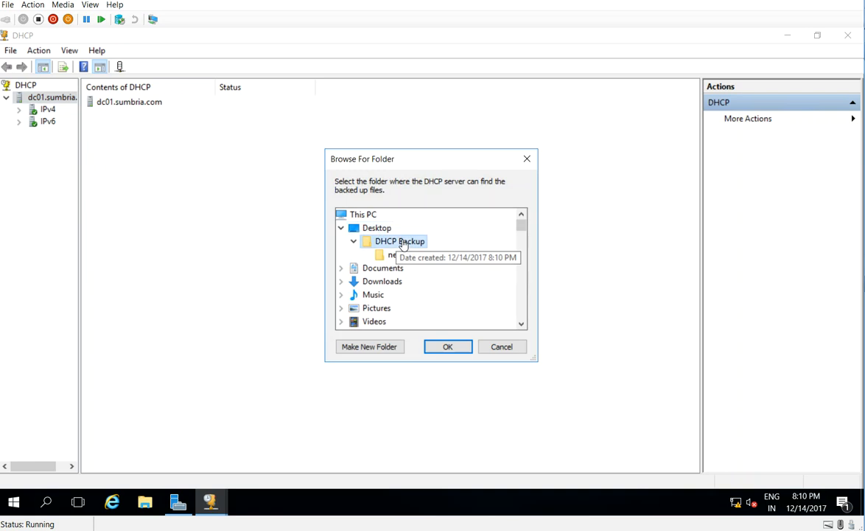
pyautogui.click(447, 347)
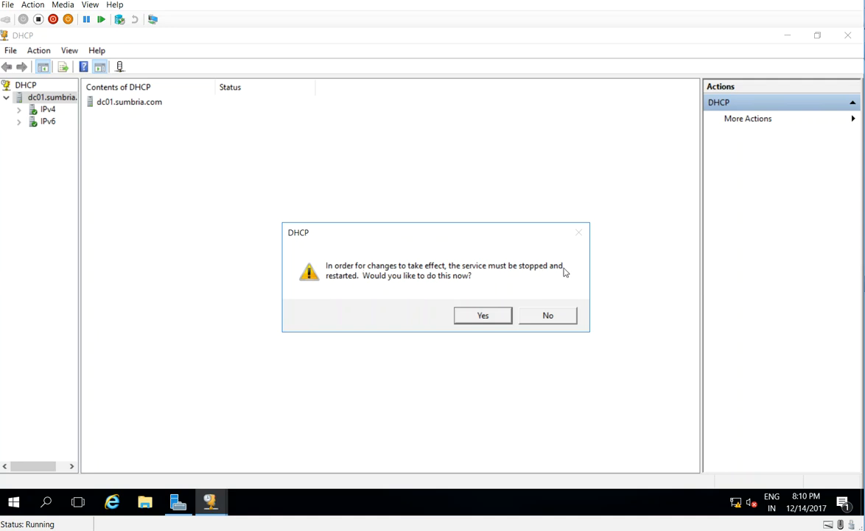
pyautogui.moveTo(483, 315)
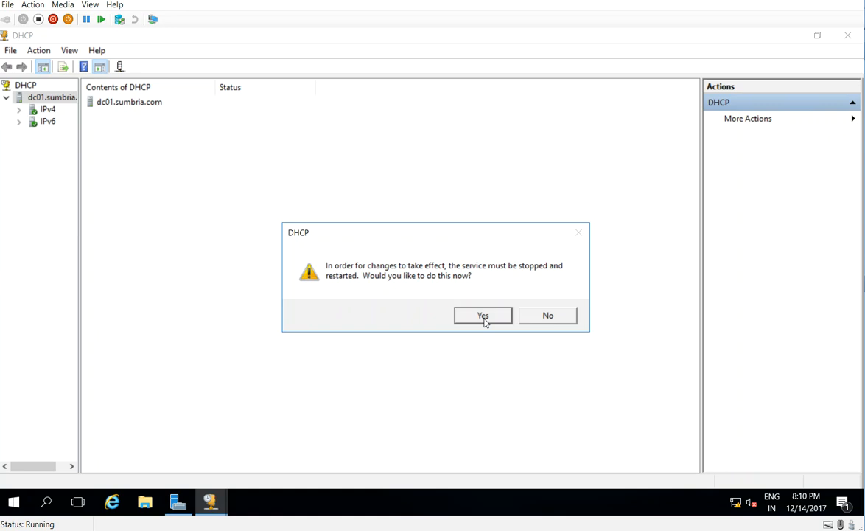
# Step: Accept the DHCP service restart and dismiss the database-restored success message
pyautogui.click(482, 316)
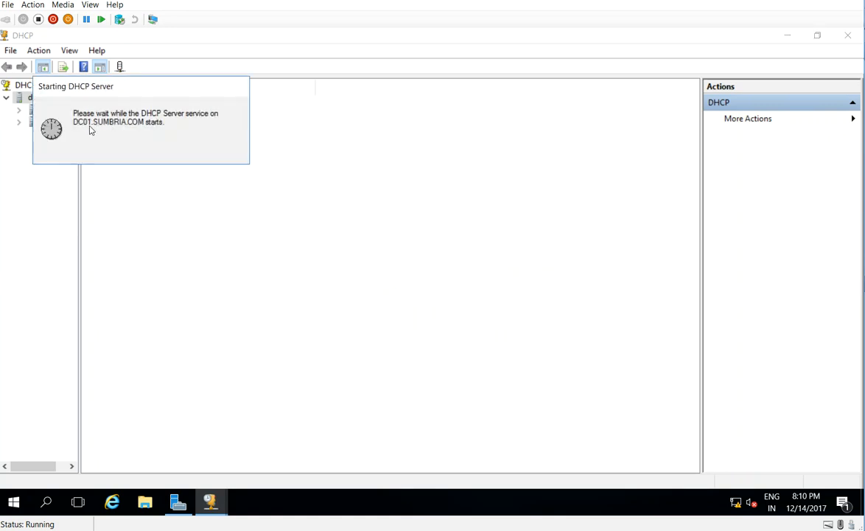
pyautogui.moveTo(141, 135)
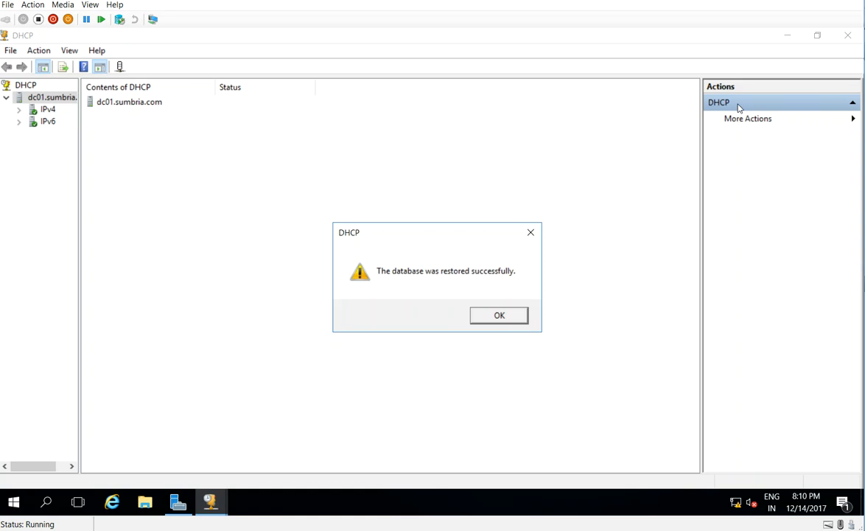
pyautogui.moveTo(442, 281)
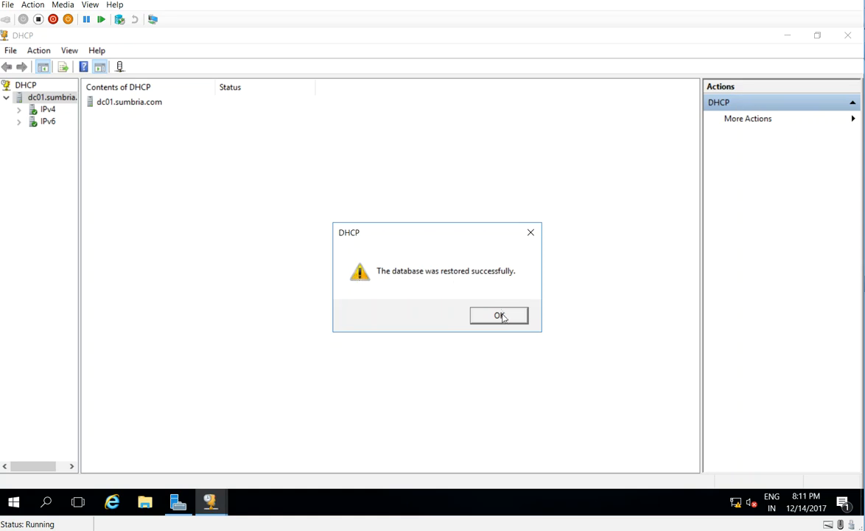
pyautogui.click(499, 315)
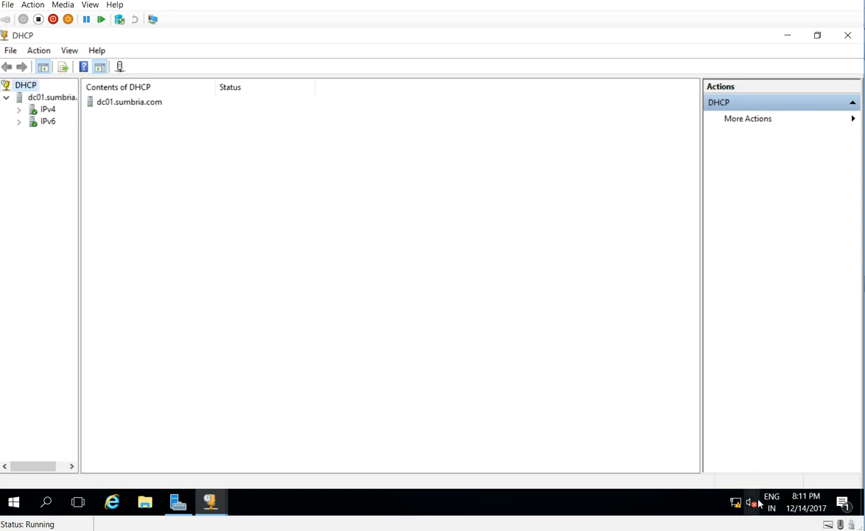